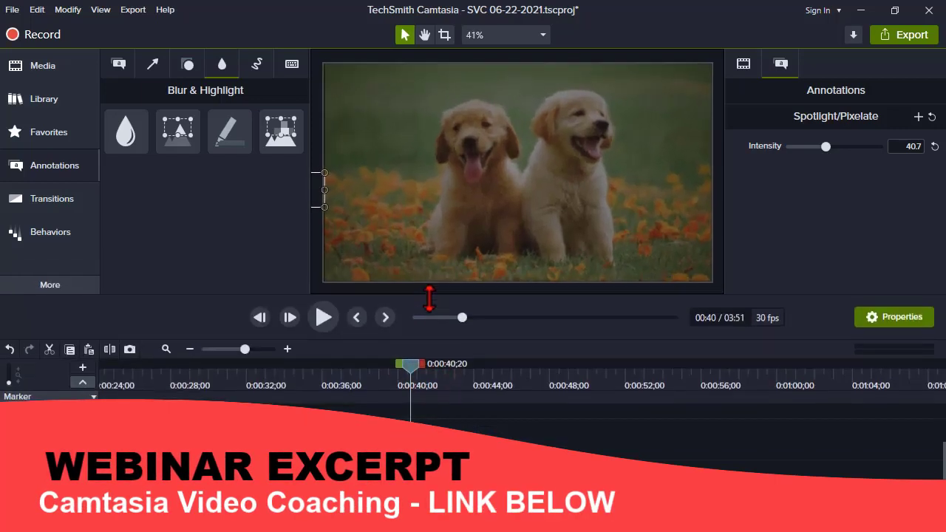
Add a Blur callout from Blur & Highlight and stretch it across the whole puppy video.
click(126, 130)
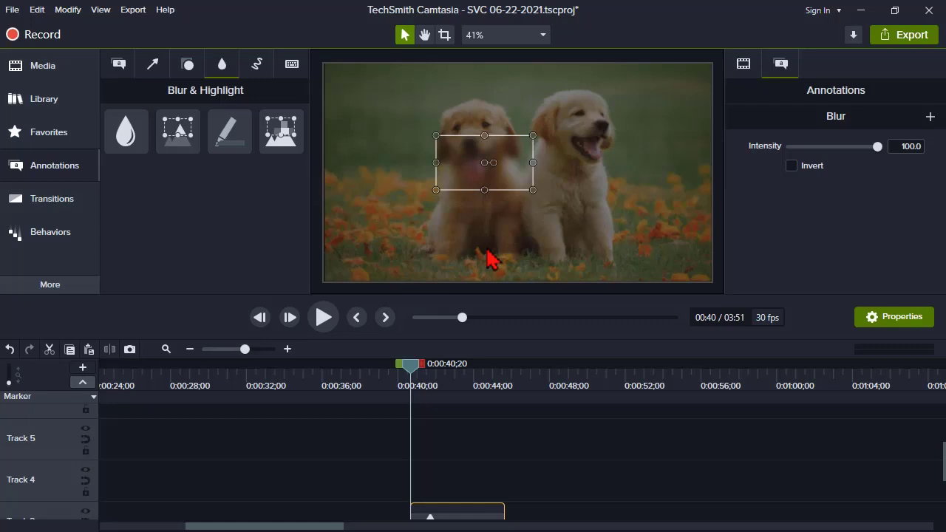
mouse_move(485, 187)
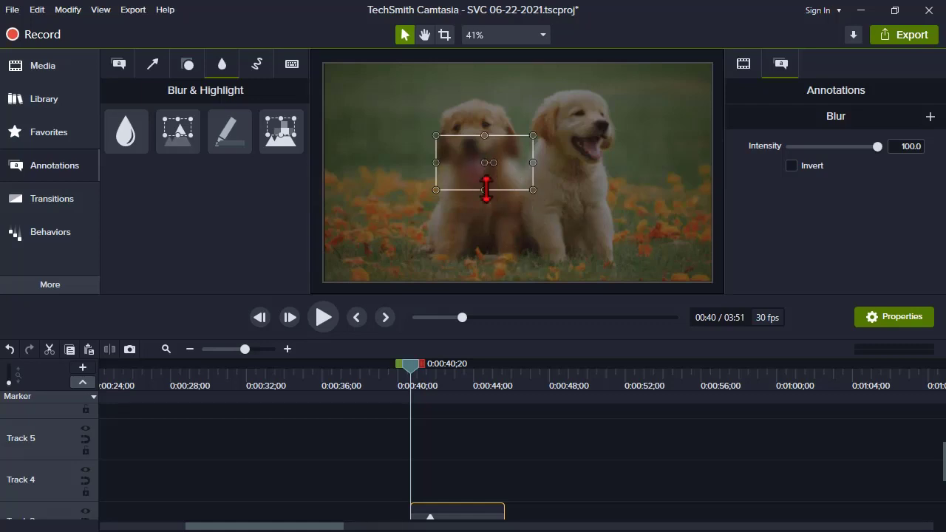
click(525, 35)
text(35)
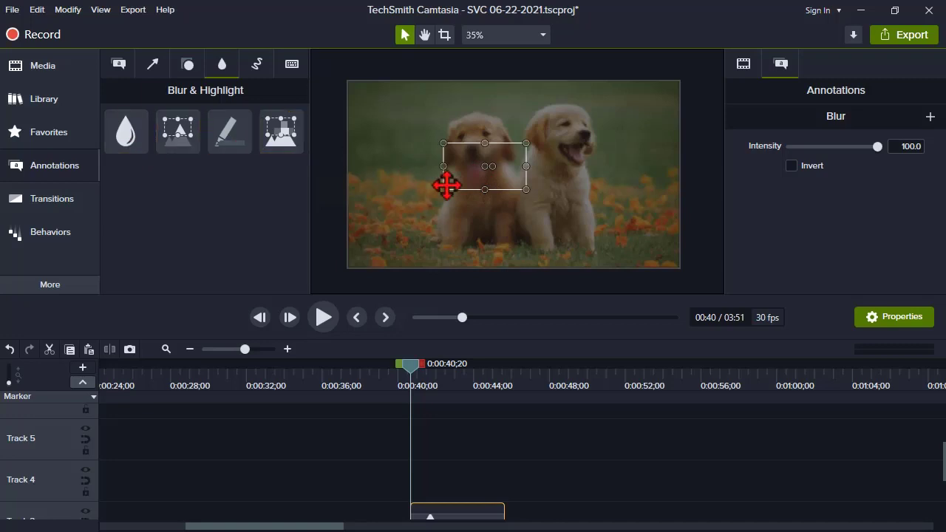
drag(446, 186, 494, 189)
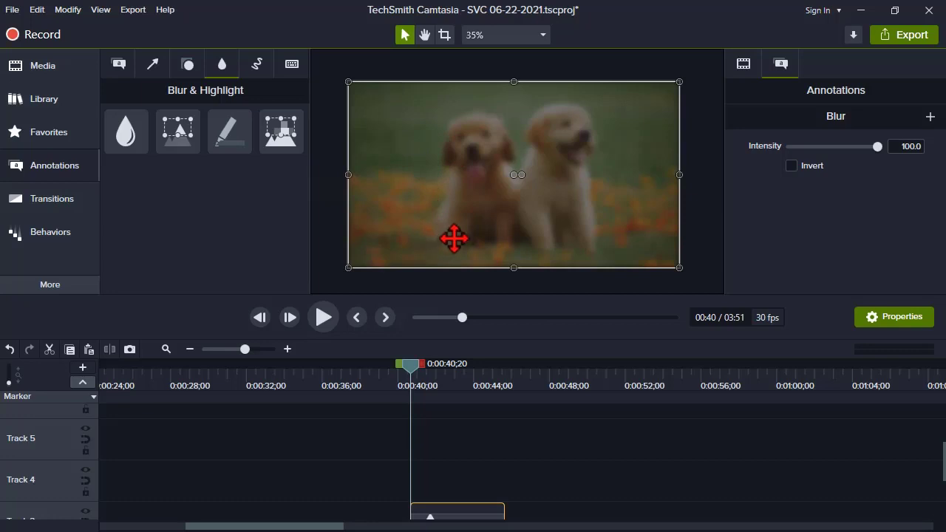
Enlarge the Blur callout past every video edge so no unblurred border remains.
drag(349, 83, 367, 94)
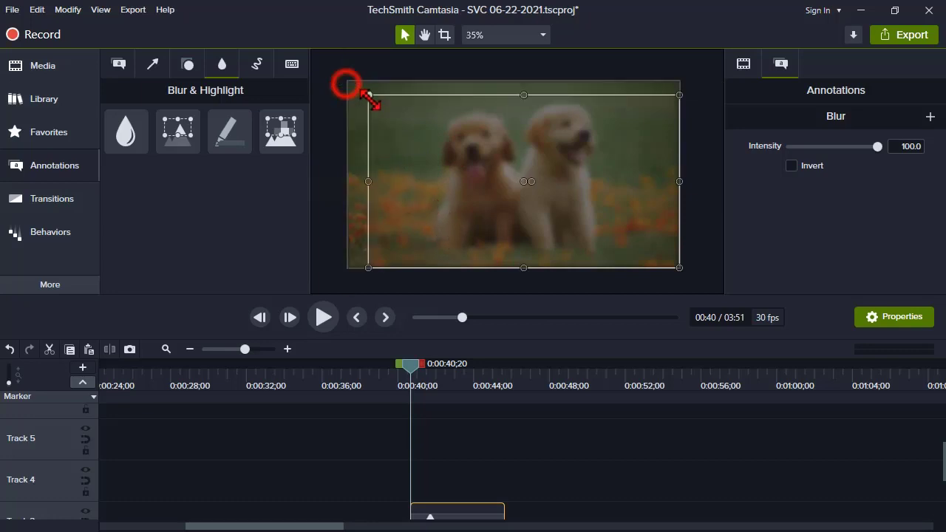
click(328, 157)
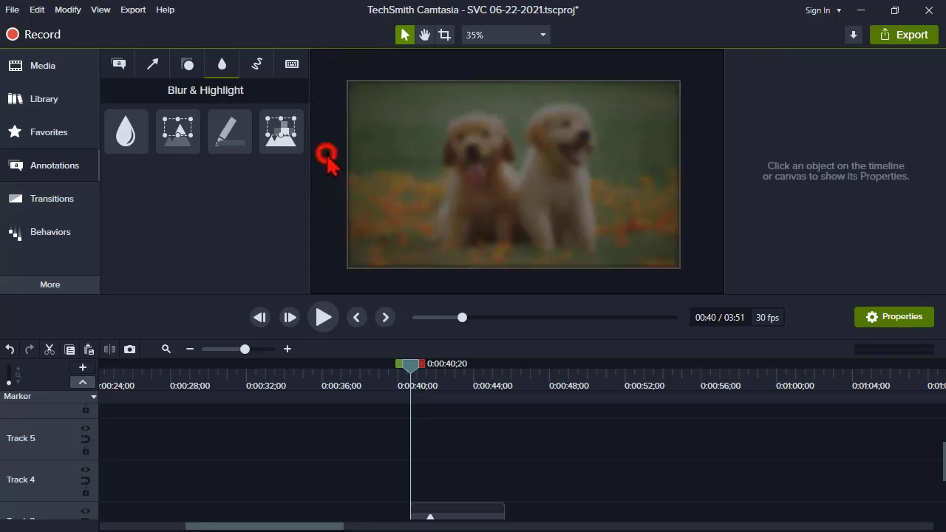
mouse_move(358, 136)
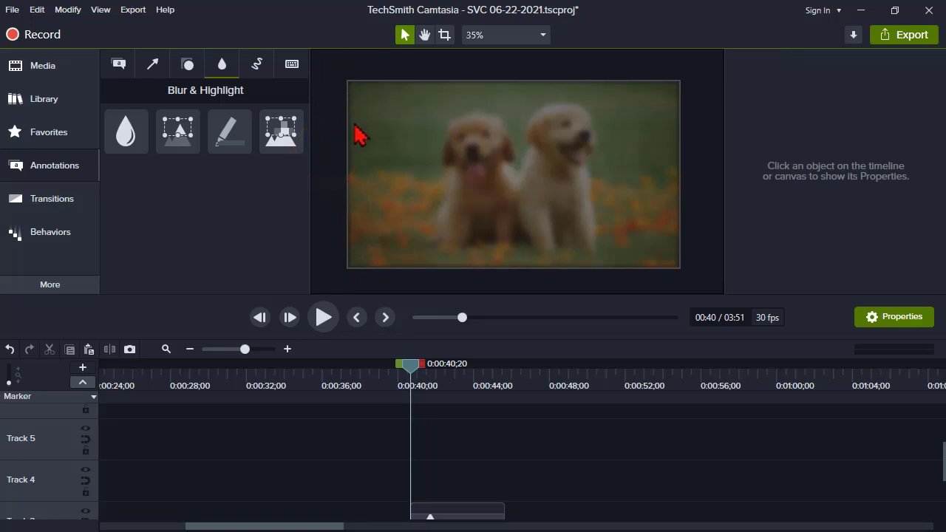
mouse_move(358, 206)
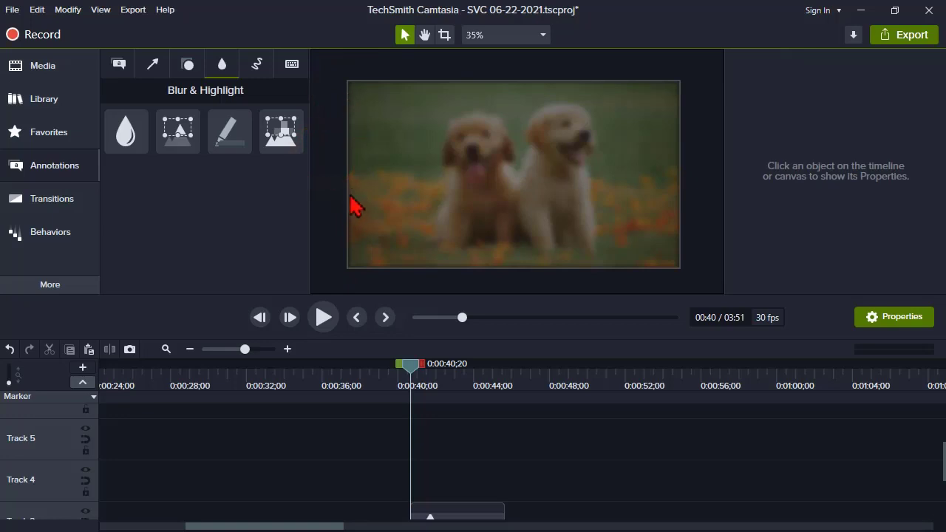
click(126, 132)
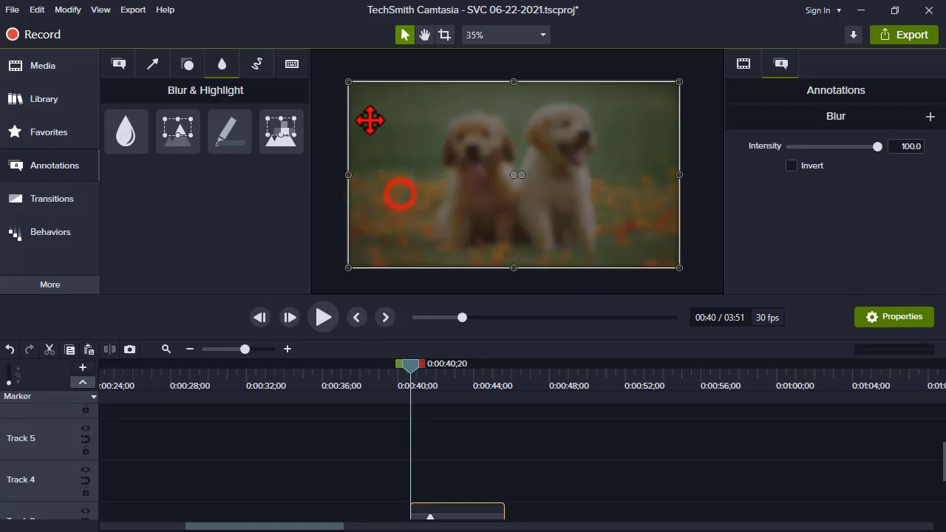
drag(349, 81, 336, 71)
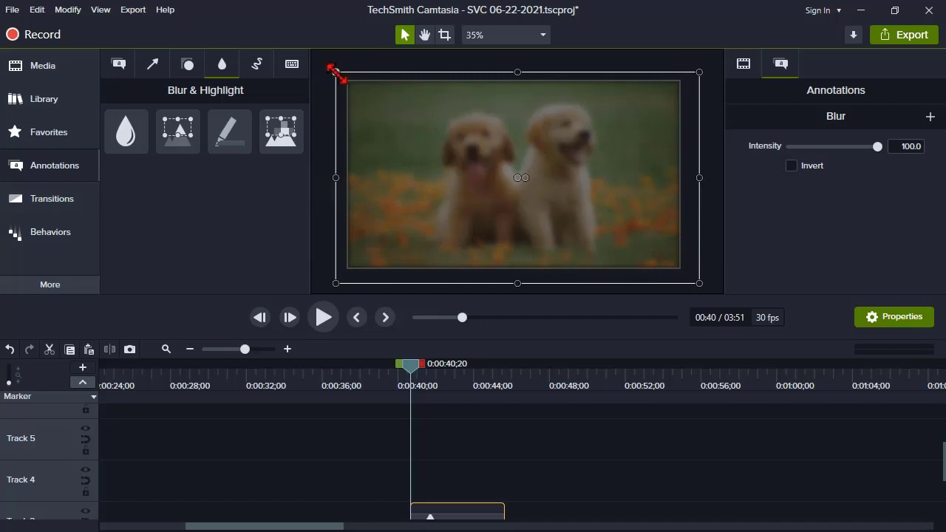
mouse_move(628, 201)
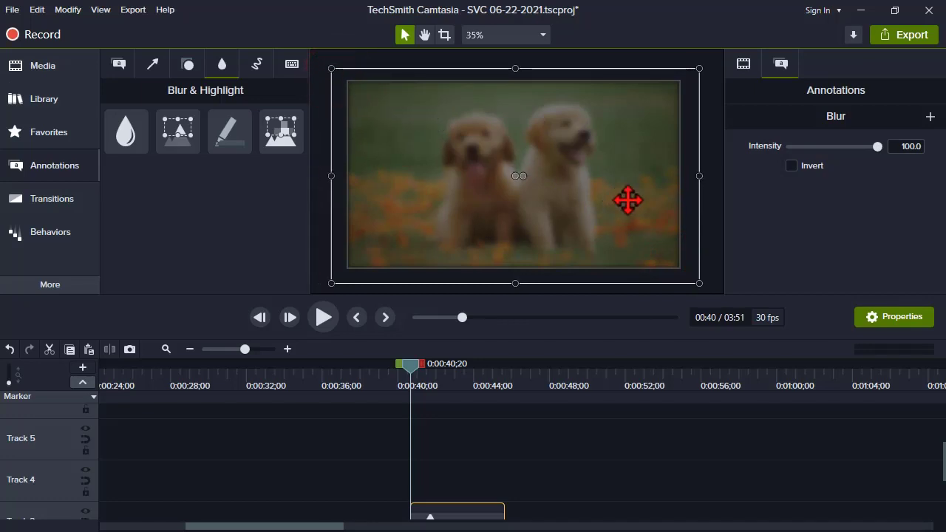
mouse_move(576, 450)
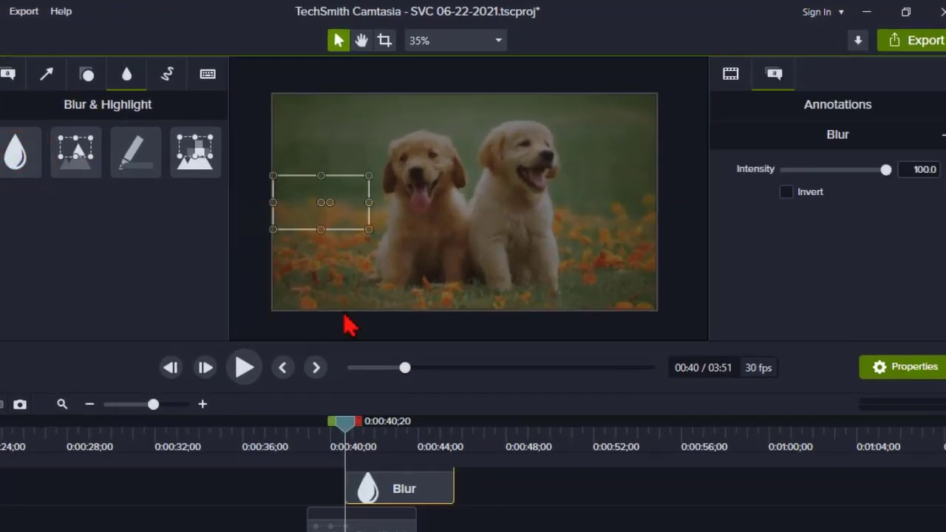
Move the small Blur box to the video's left edge and tick Invert to blur outside it.
drag(326, 201, 266, 216)
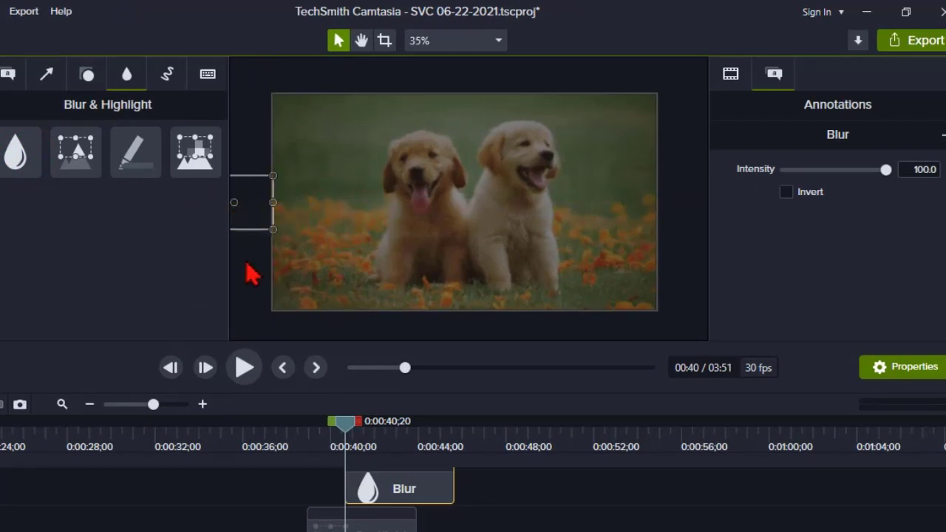
mouse_move(757, 237)
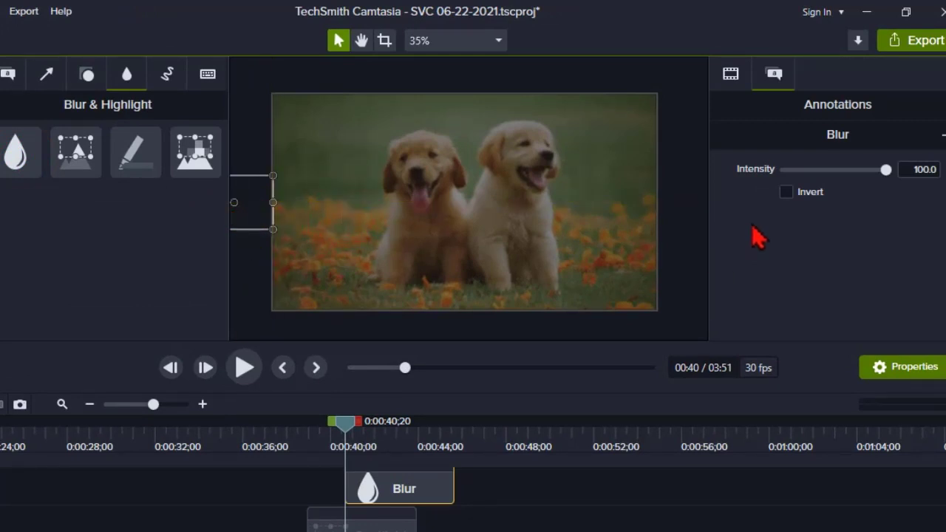
drag(273, 201, 375, 214)
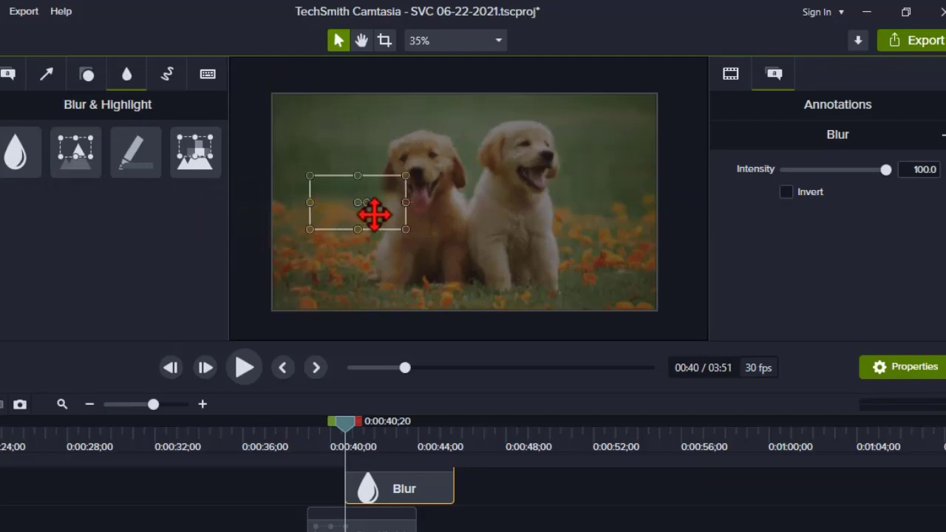
drag(376, 215, 355, 195)
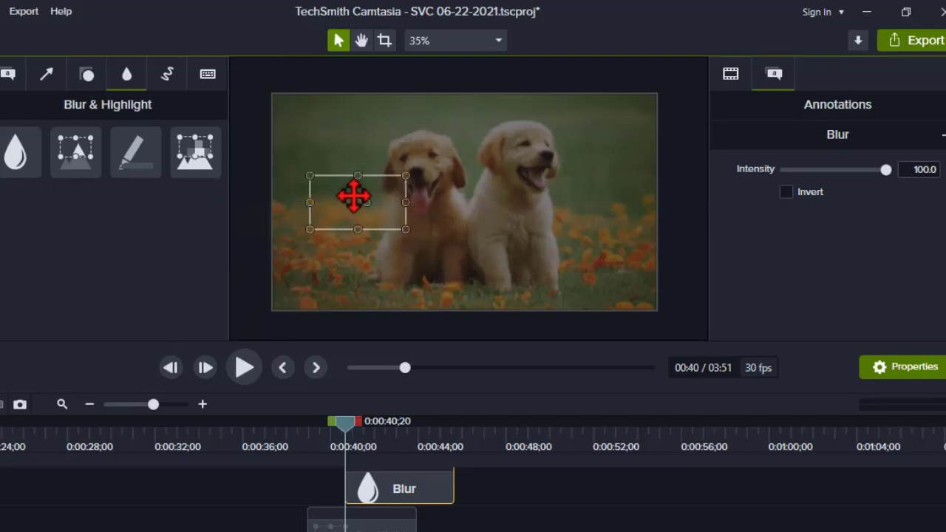
drag(355, 196, 209, 221)
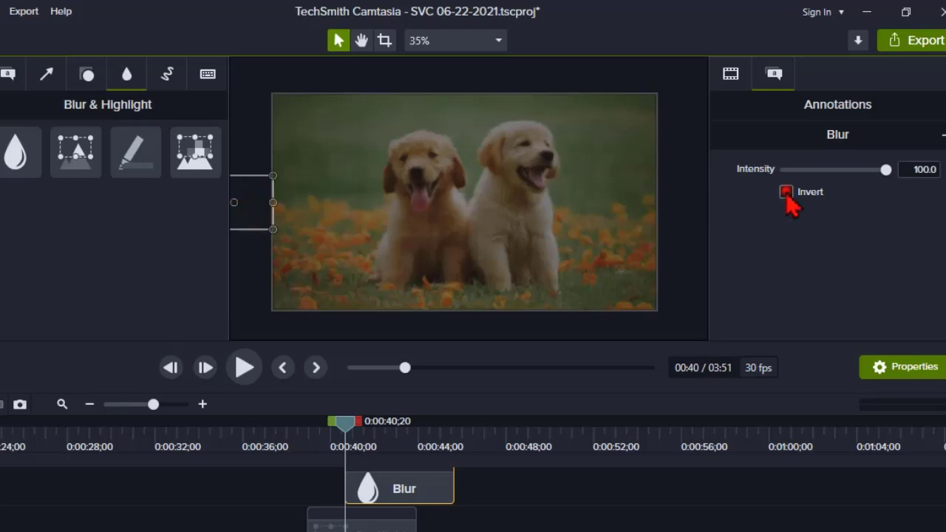
click(786, 192)
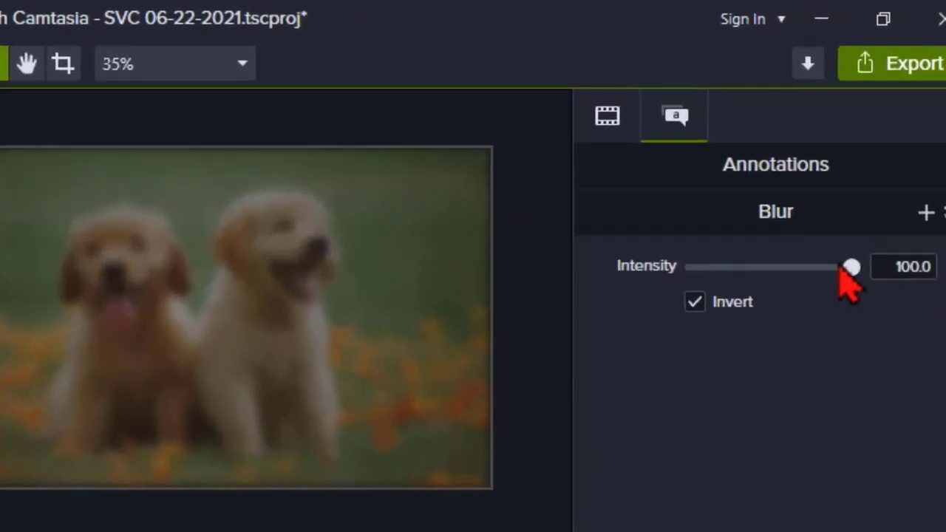
Confirm the inverted Blur intensity at 100 so the whole video stays heavily blurred.
drag(852, 266, 848, 267)
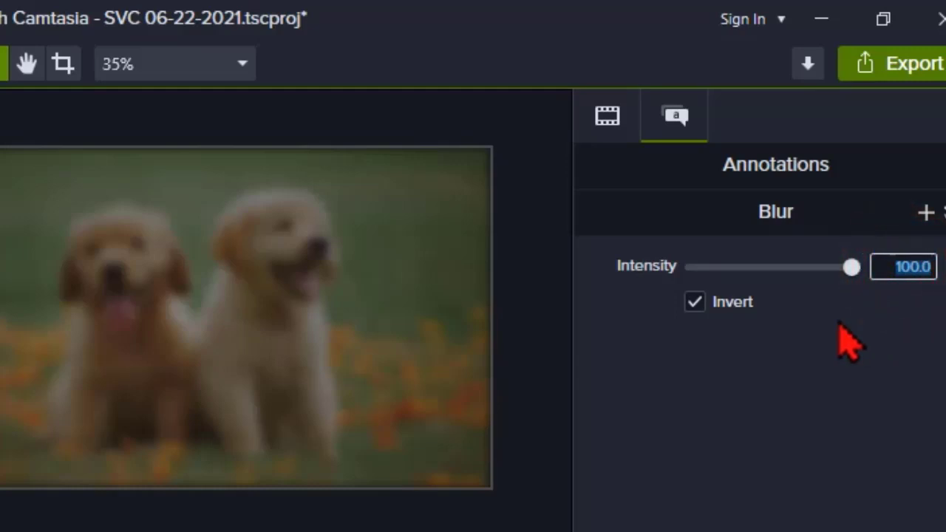
mouse_move(891, 387)
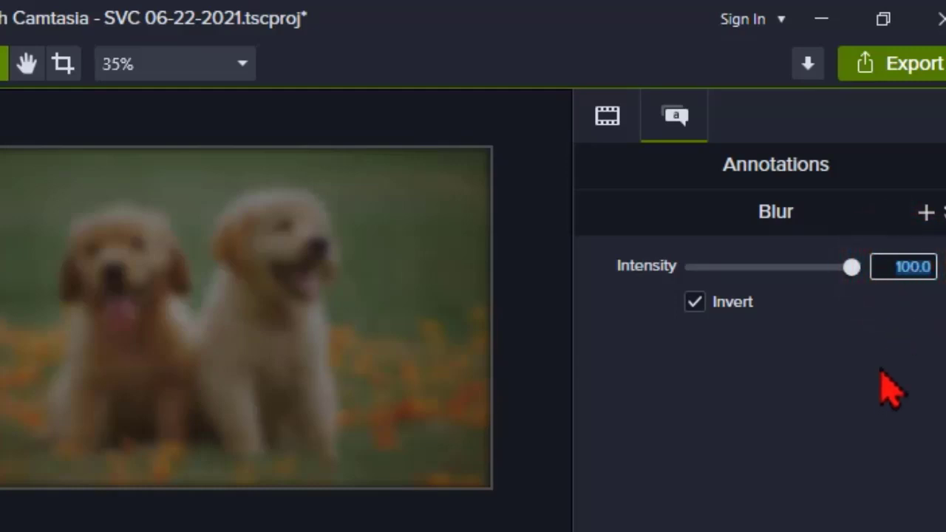
mouse_move(865, 303)
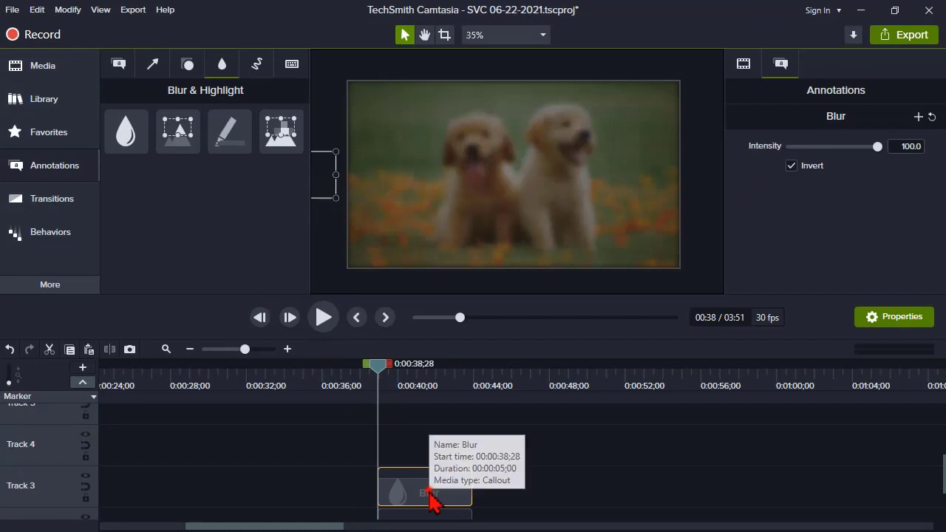
mouse_move(872, 180)
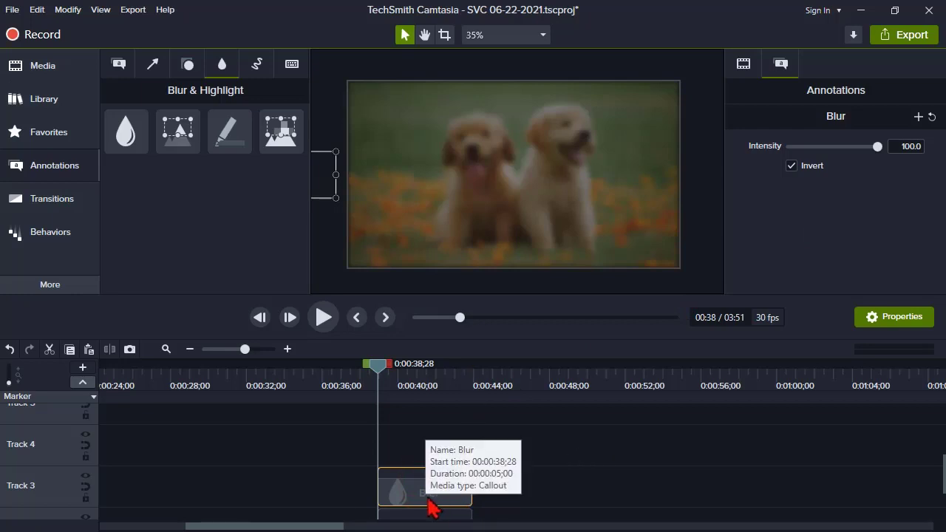
Copy the inverted Blur callout and paste four stacked copies onto new tracks above the clip.
key(ctrl+c)
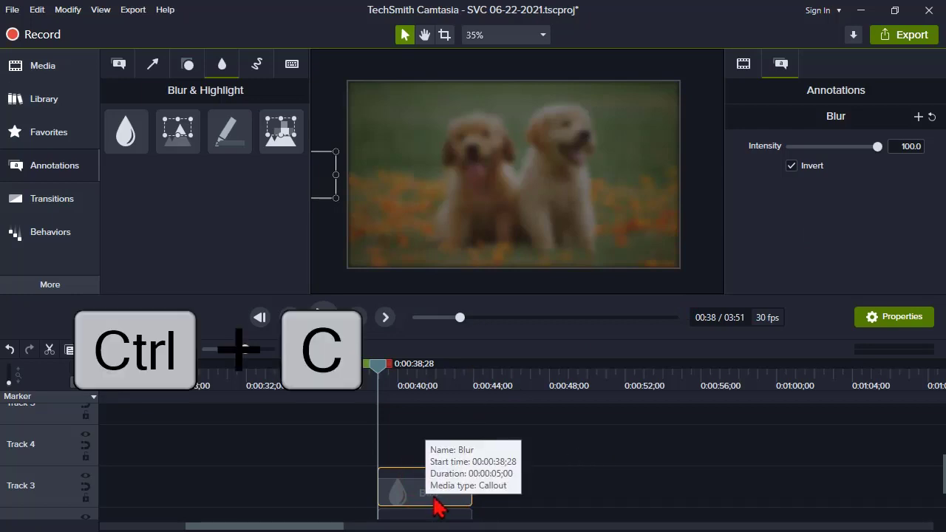
key(ctrl+c)
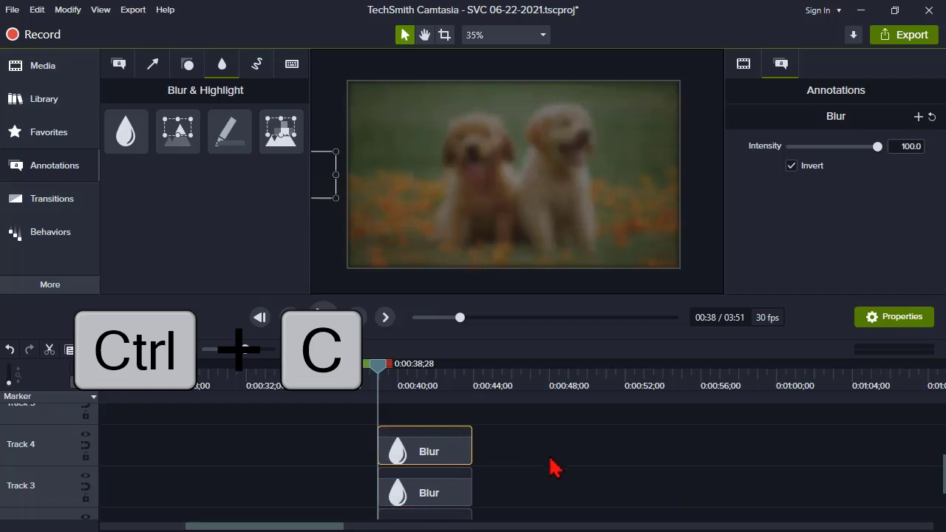
key(ctrl+v)
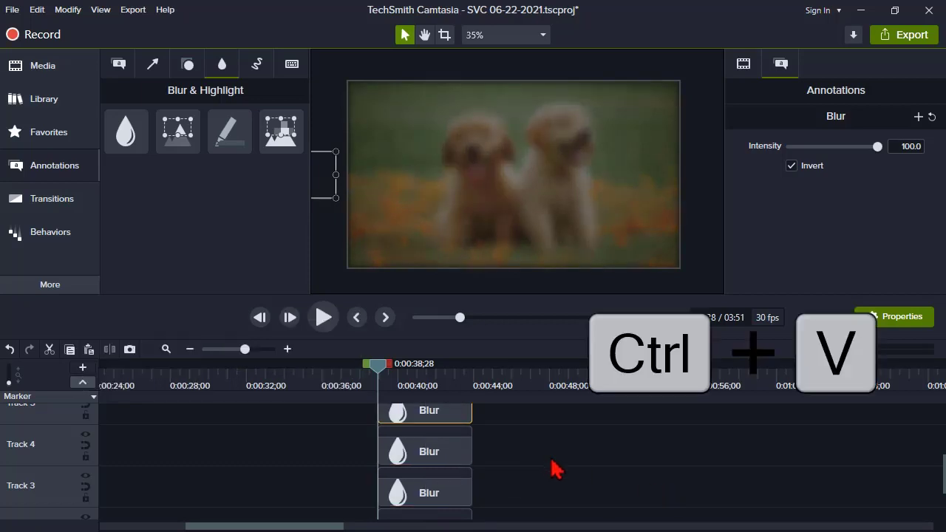
key(ctrl+v)
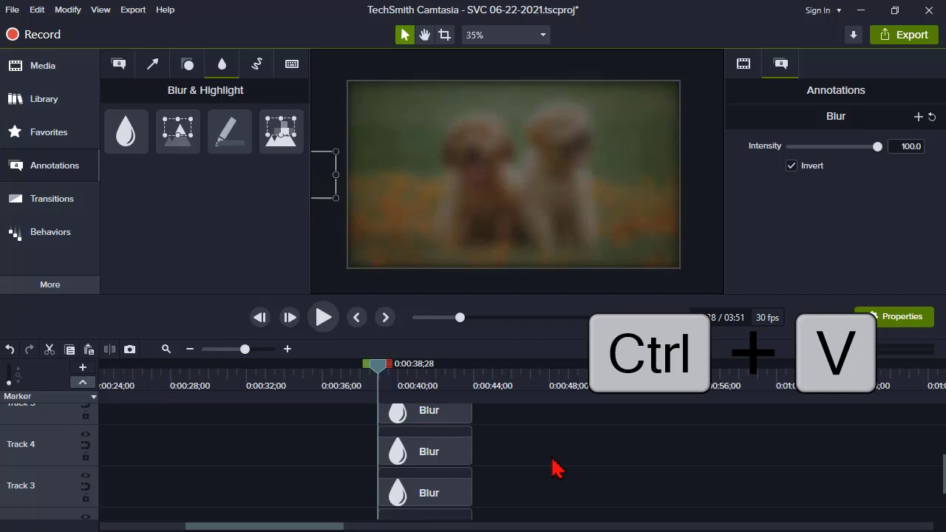
key(ctrl+v)
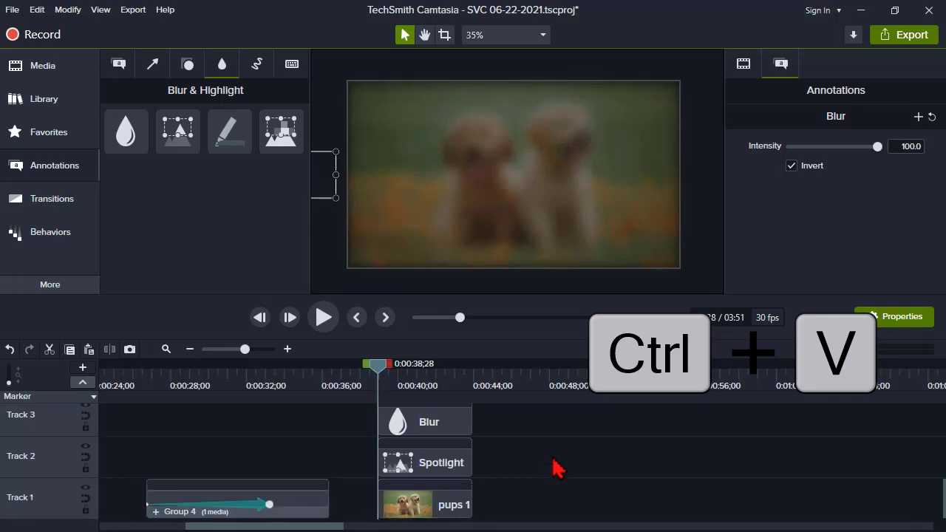
key(ctrl+v)
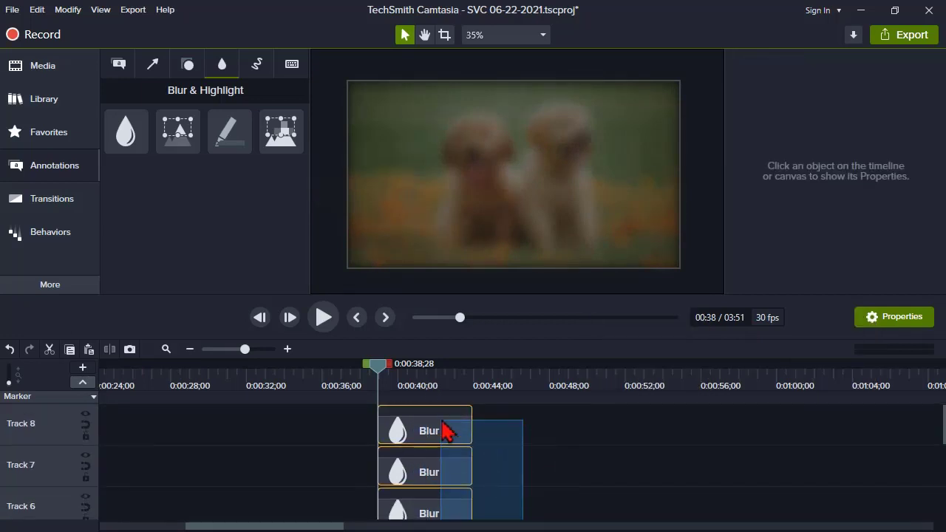
Group the stacked Blur callouts with the puppy clip and select the new Group 5.
right_click(426, 430)
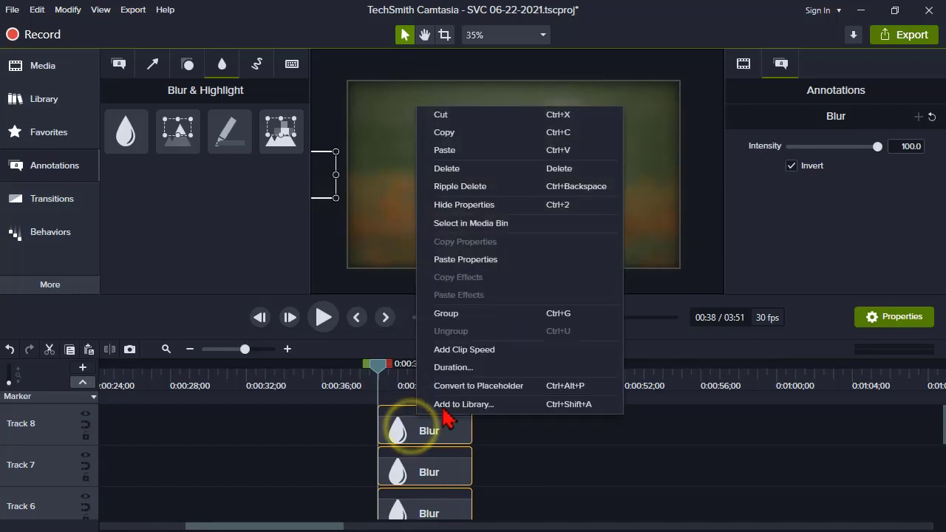
click(446, 314)
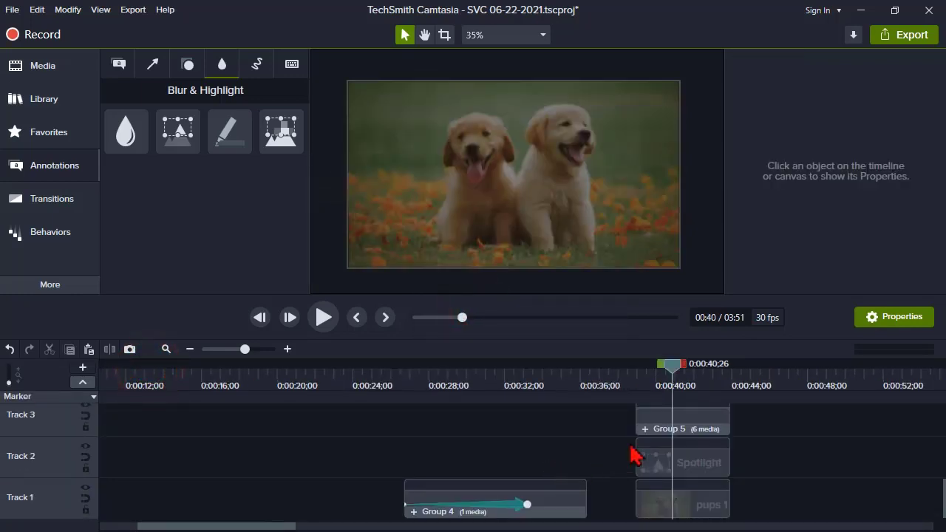
click(680, 429)
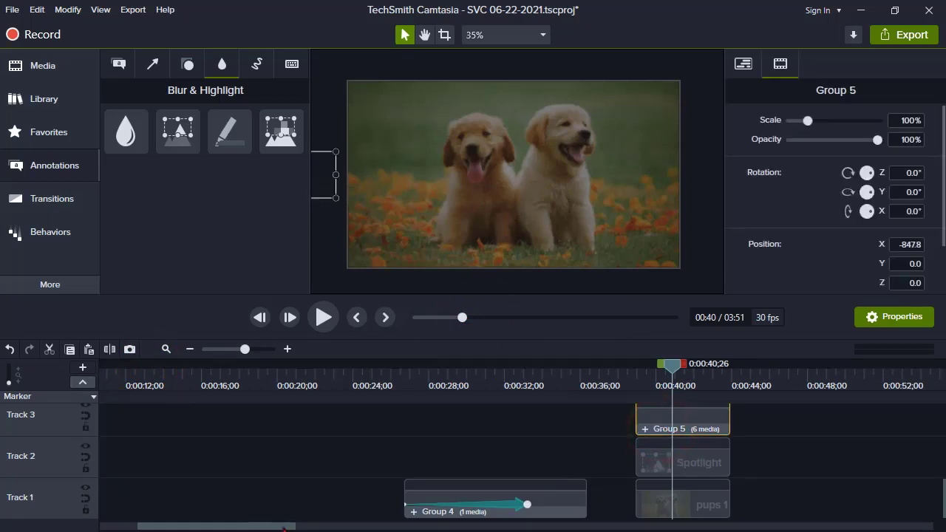
scroll(right, 3)
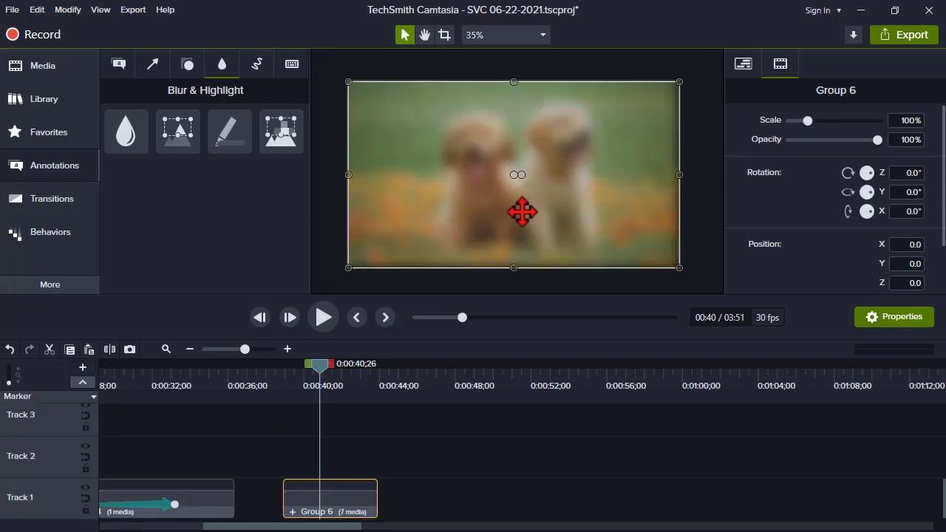
mouse_move(378, 438)
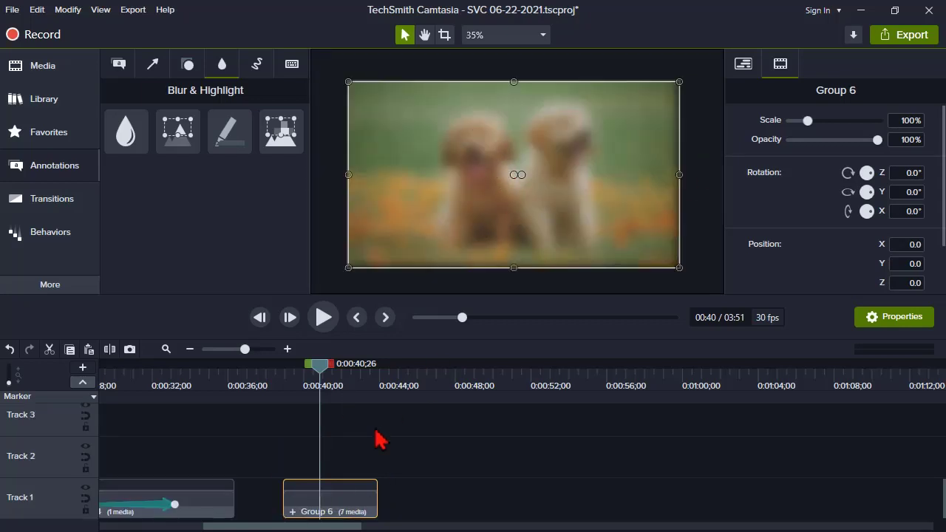
Open Group 6 on the timeline and select one of its Blur callouts.
double_click(330, 500)
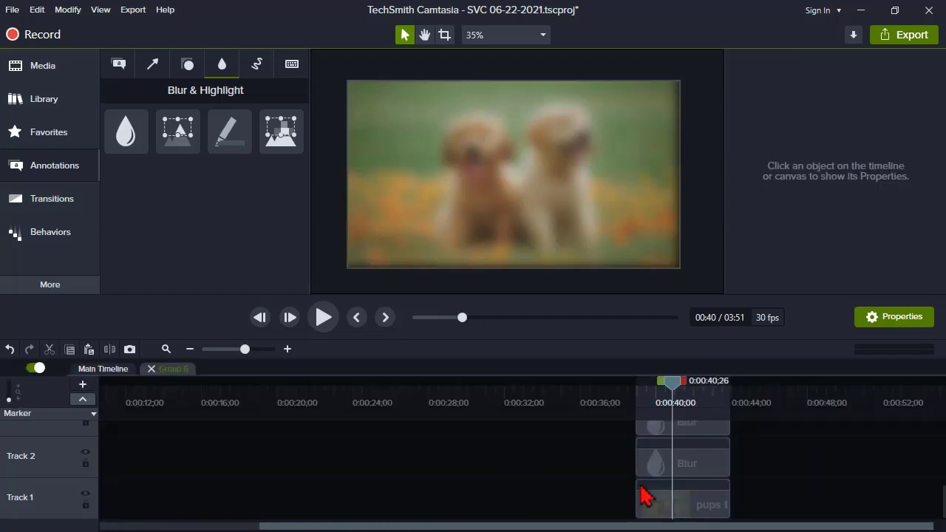
click(684, 506)
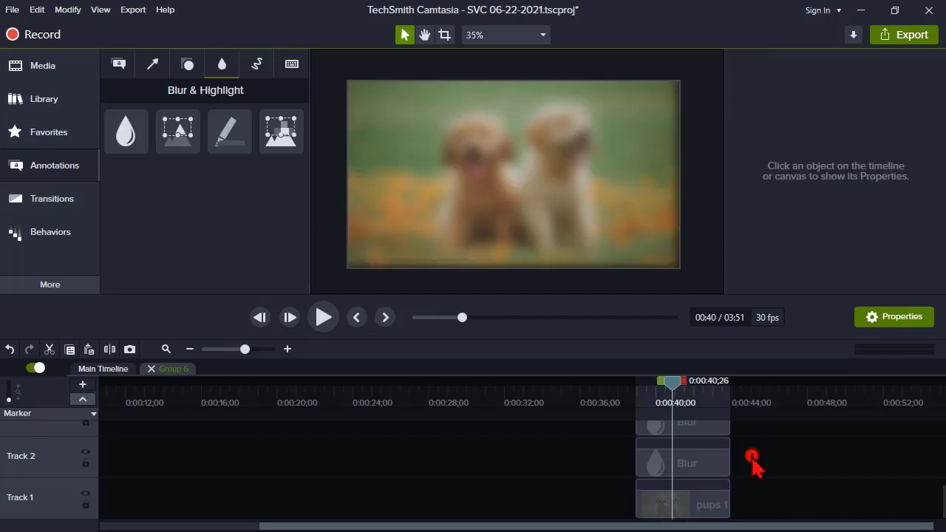
click(683, 457)
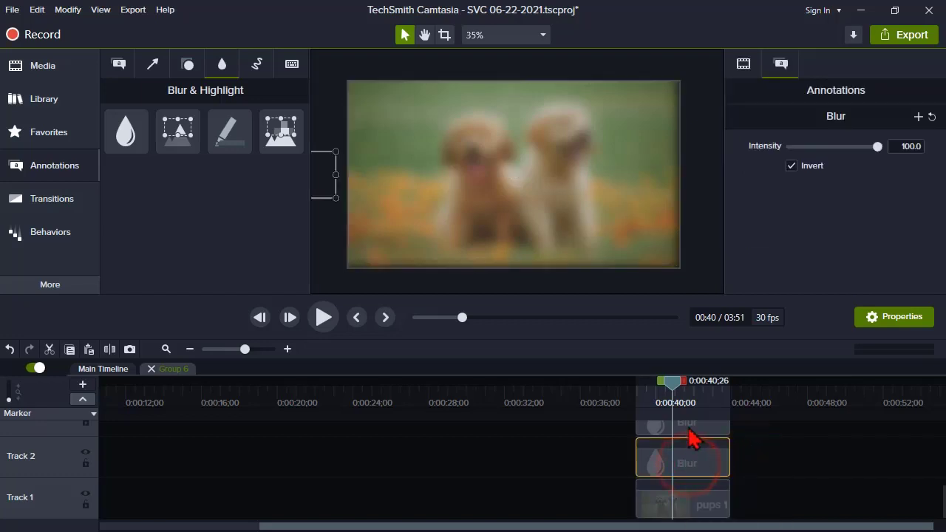
mouse_move(683, 437)
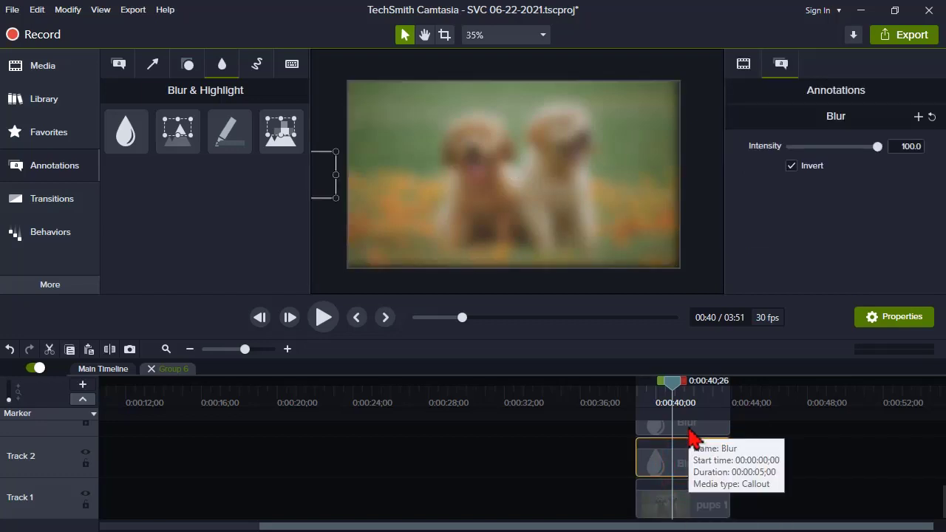